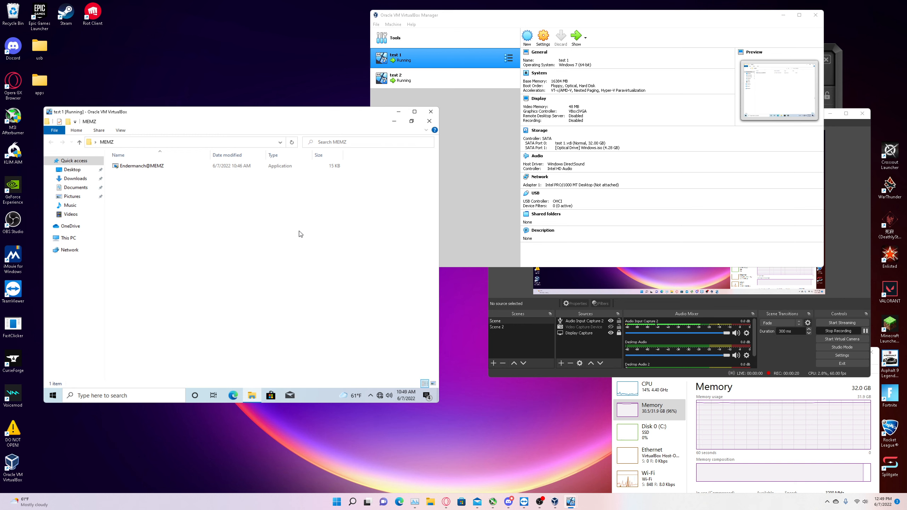
pyautogui.moveTo(139, 166)
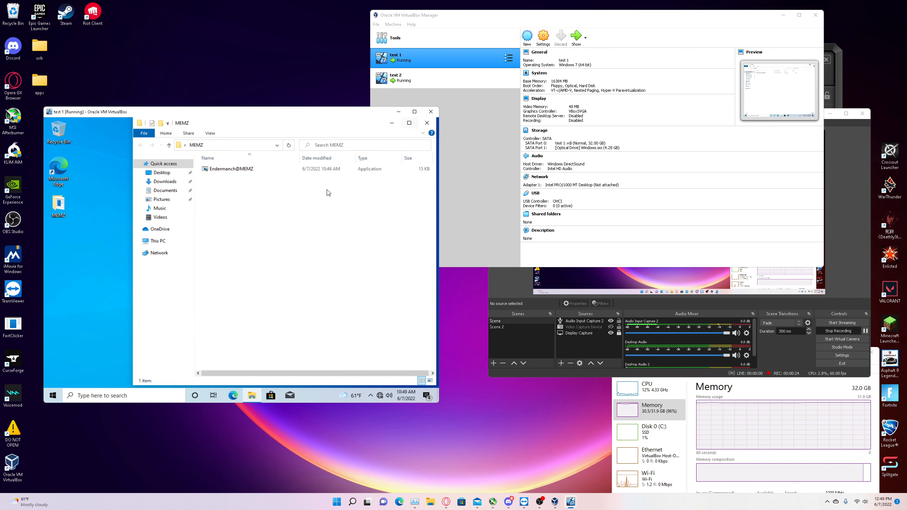
pyautogui.moveTo(242, 171)
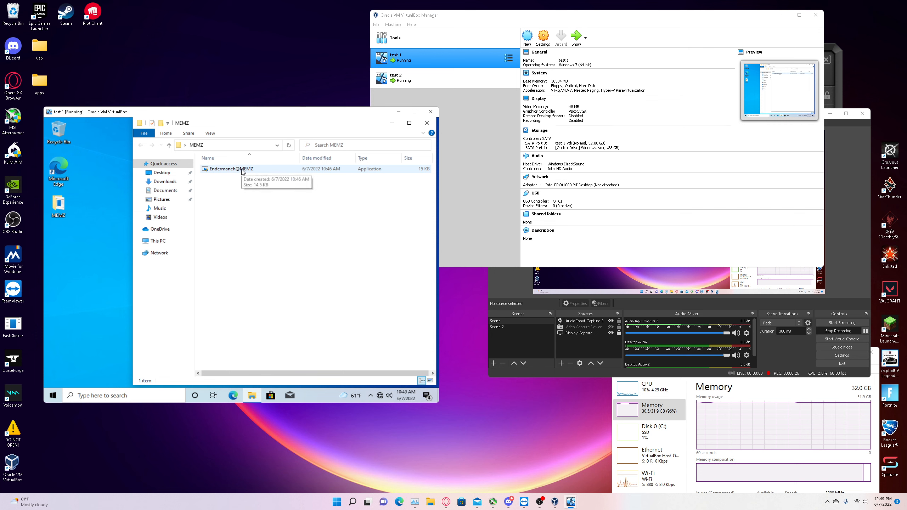
# Step: Launch the Endermanch@MEMZ program from the MEMZ folder in the guest
pyautogui.doubleClick(230, 169)
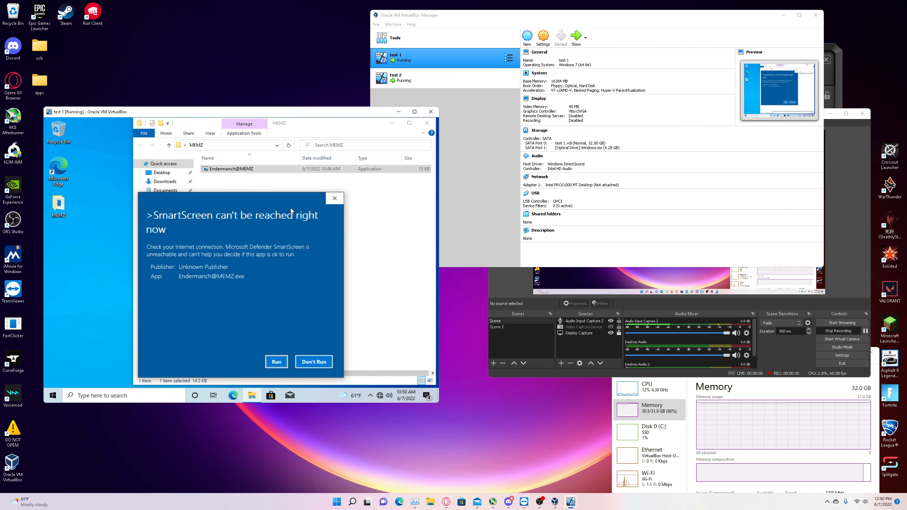
# Step: Accept SmartScreen Run, UAC Yes and both MEMZ warnings so the trojan executes
pyautogui.click(276, 362)
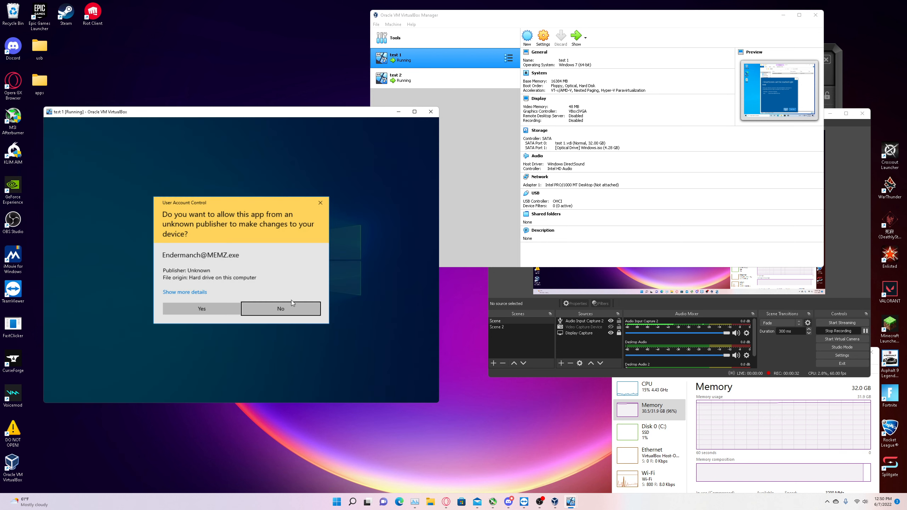
pyautogui.click(201, 309)
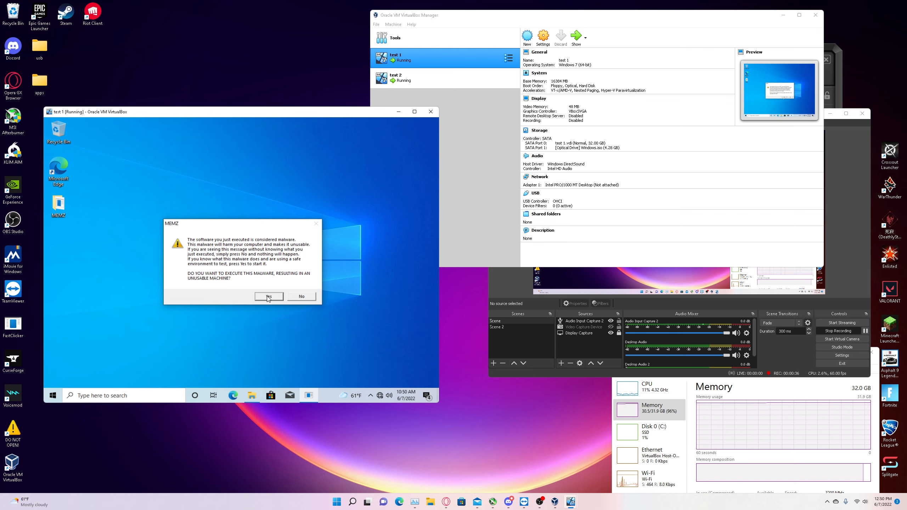
pyautogui.click(269, 297)
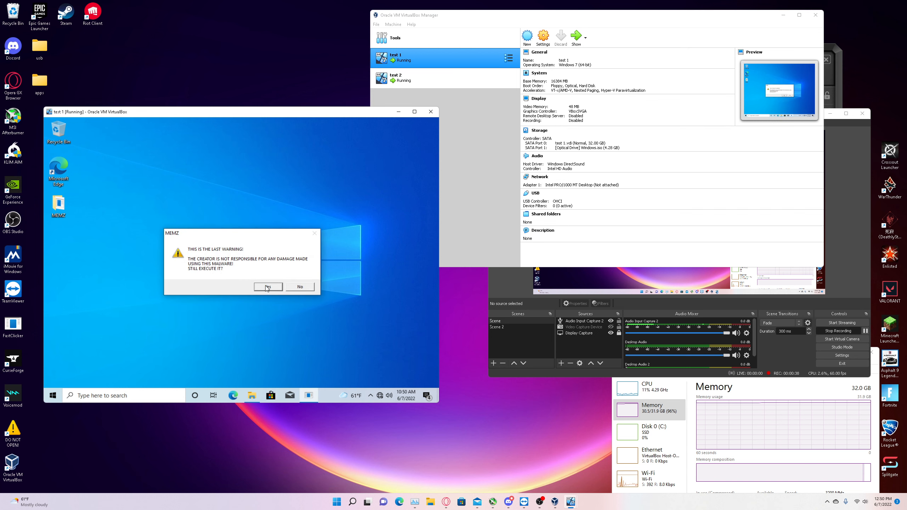
pyautogui.click(268, 286)
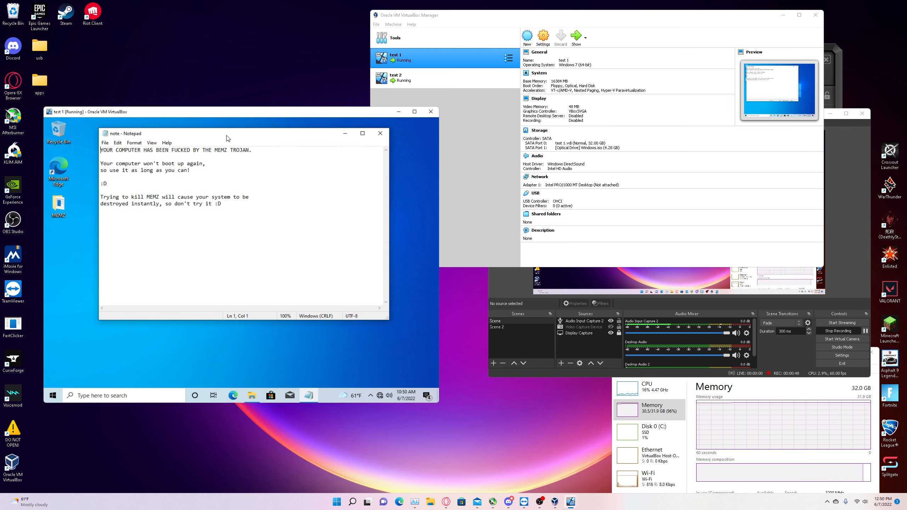
# Step: Start a Windows Security quick scan from the Virus & threat protection page
pyautogui.click(380, 133)
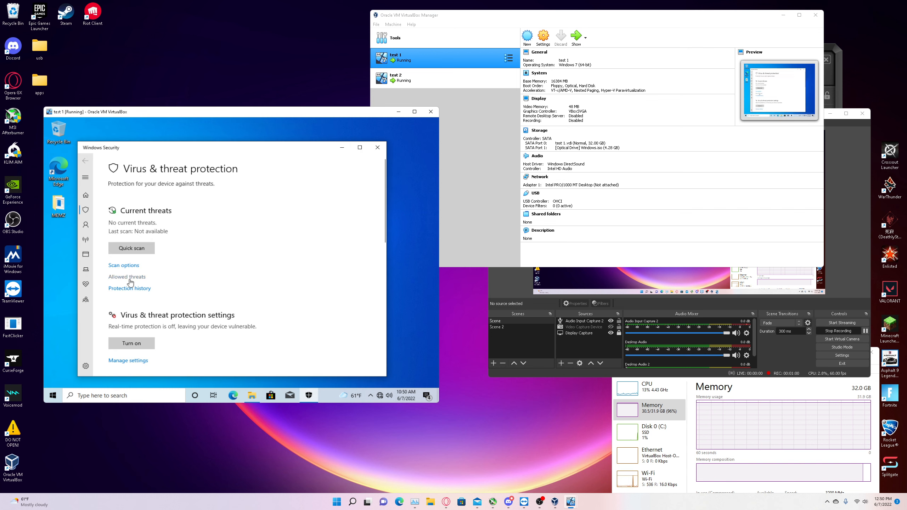
pyautogui.click(131, 248)
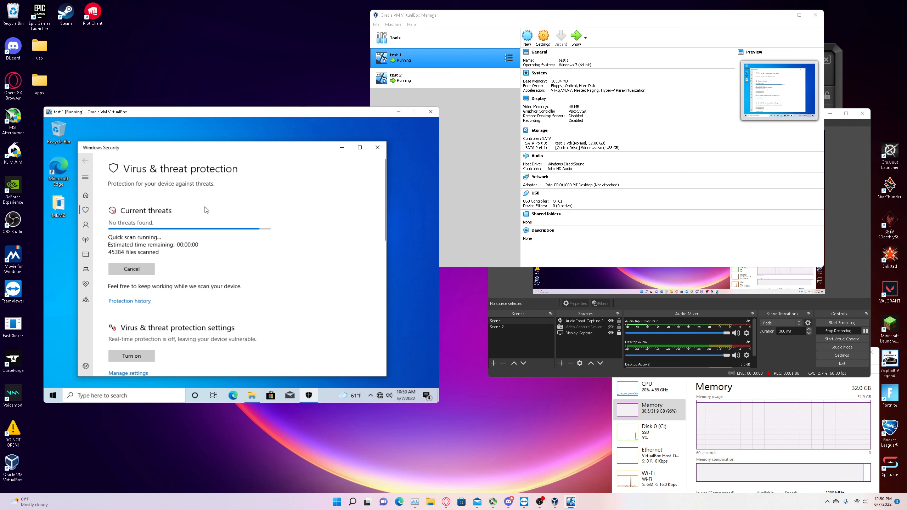
pyautogui.moveTo(225, 220)
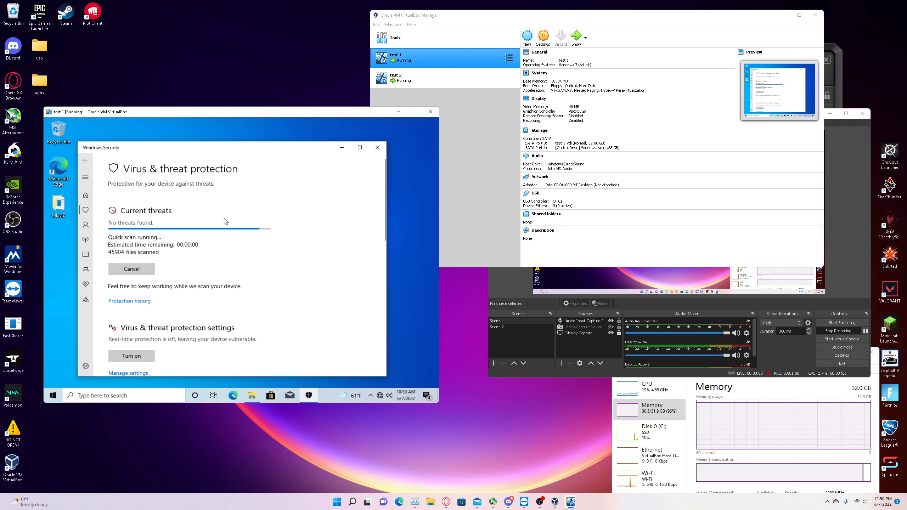
pyautogui.moveTo(232, 216)
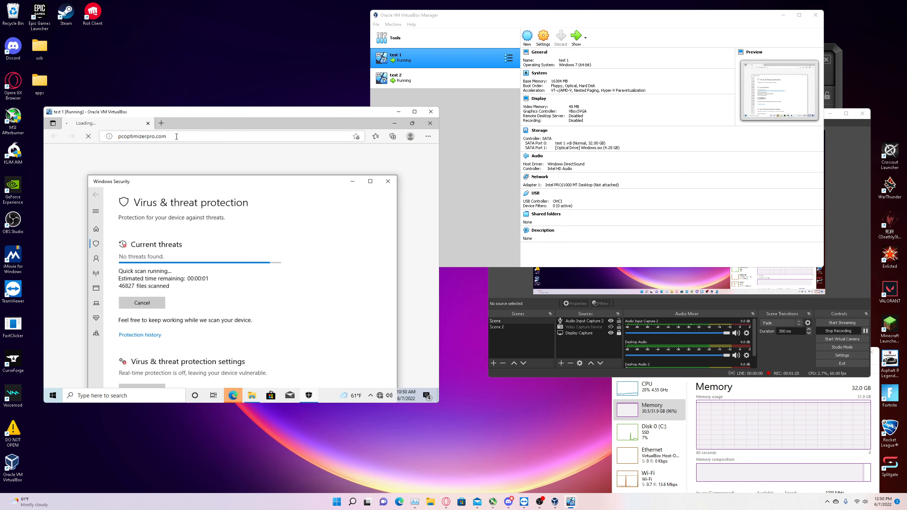
# Step: Bring Windows Security forward and minimize it to reveal the guest desktop
pyautogui.click(176, 136)
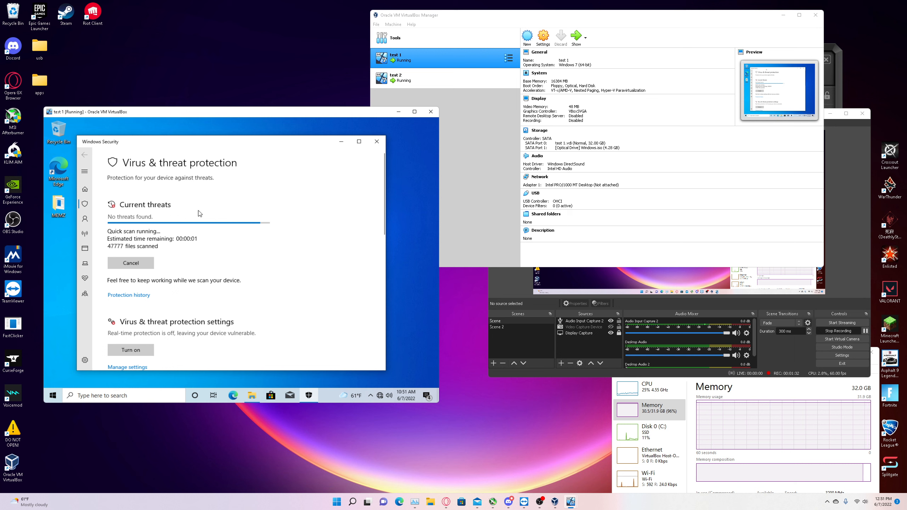
pyautogui.moveTo(231, 208)
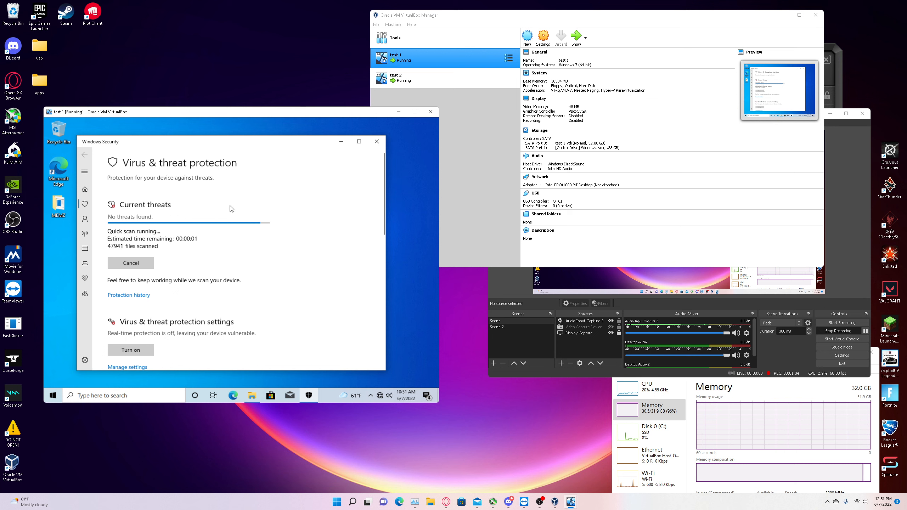
pyautogui.moveTo(252, 236)
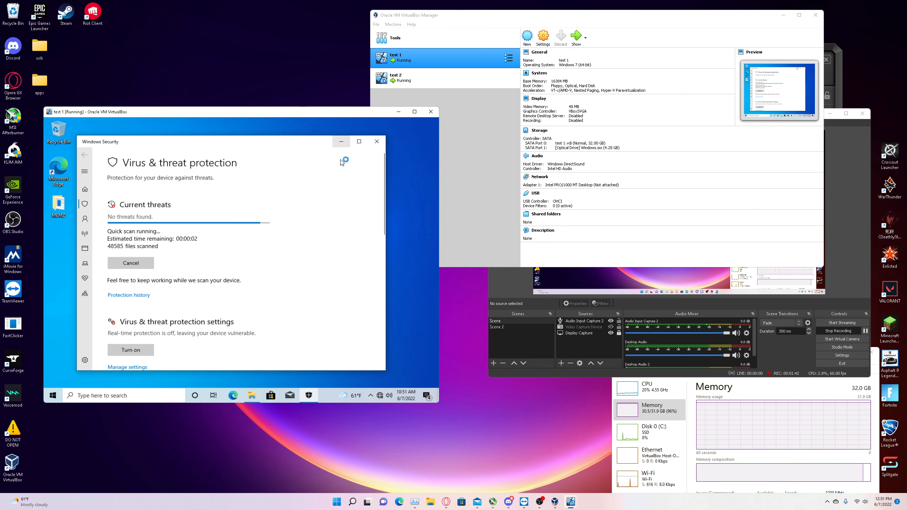
pyautogui.click(377, 142)
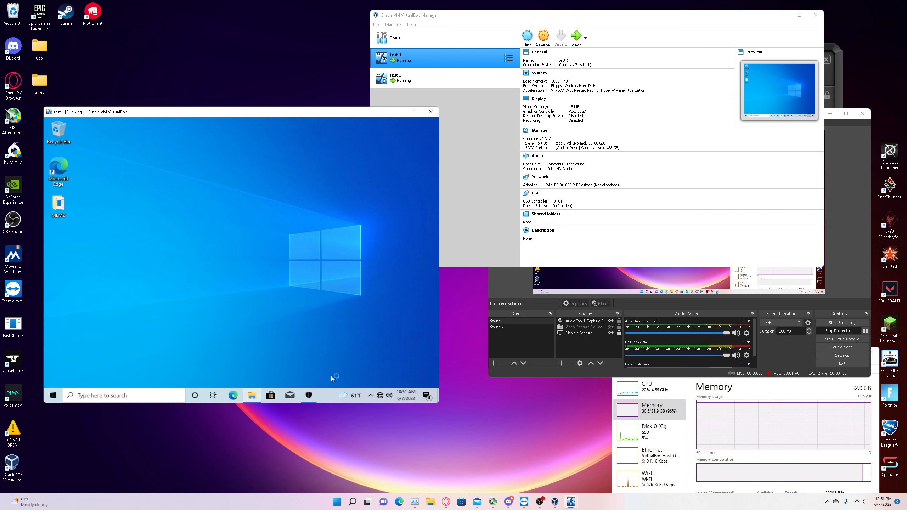
pyautogui.moveTo(309, 389)
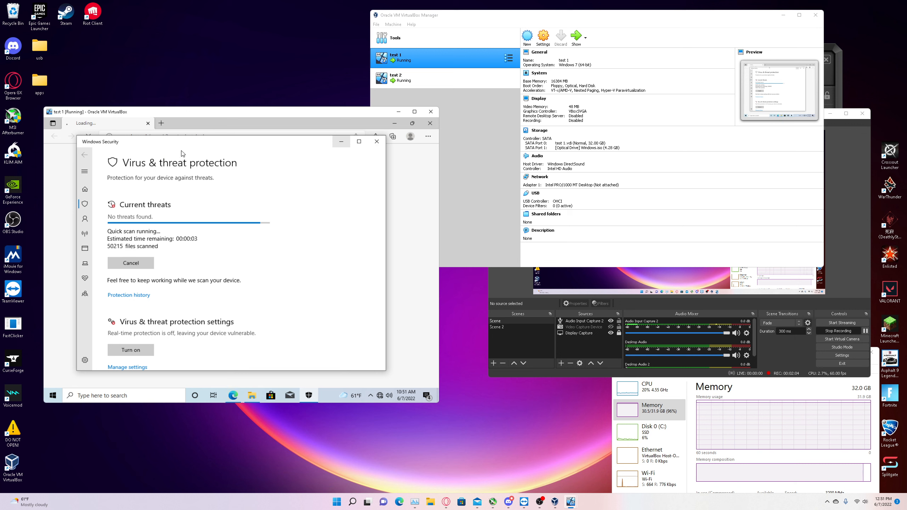
pyautogui.moveTo(189, 140)
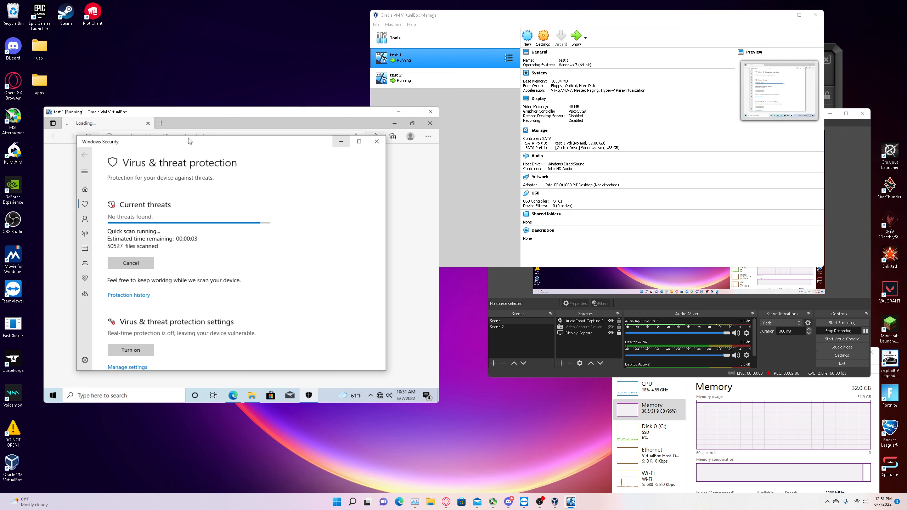
pyautogui.moveTo(349, 140)
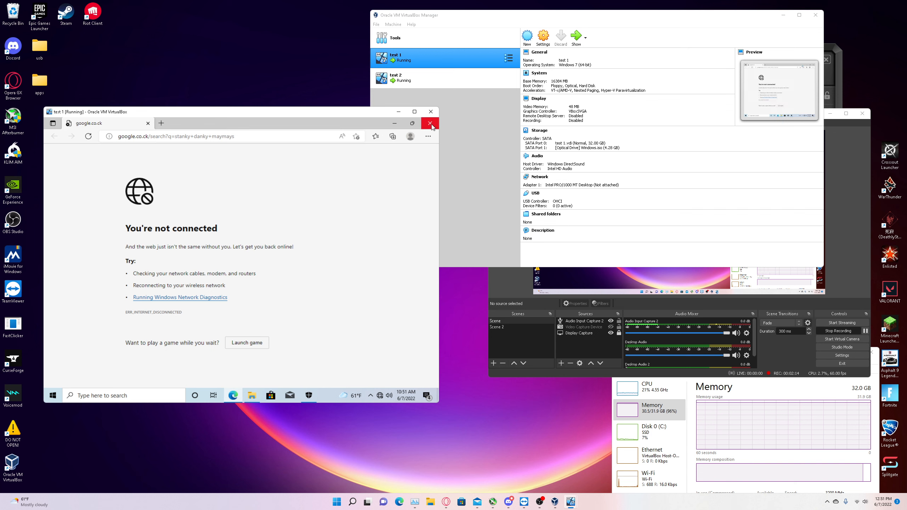
# Step: Close the Microsoft Edge window showing the disconnected Google search
pyautogui.click(430, 123)
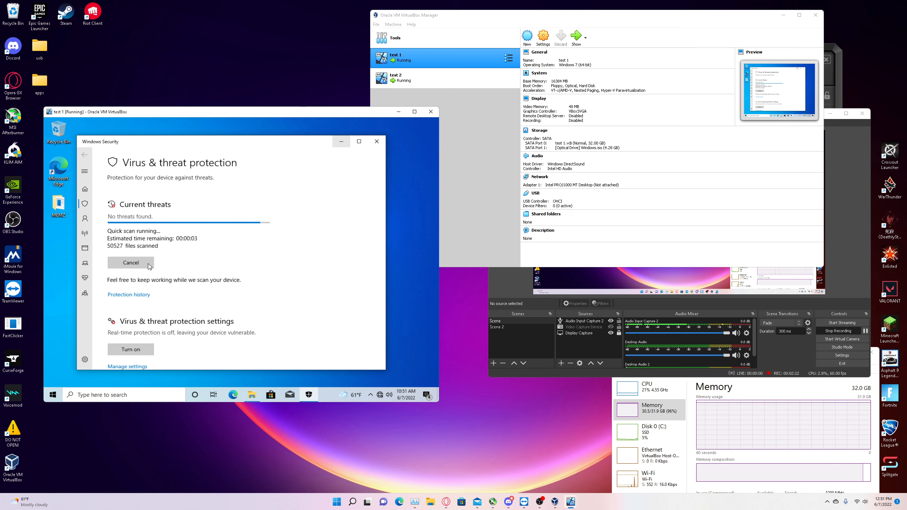
pyautogui.moveTo(377, 141)
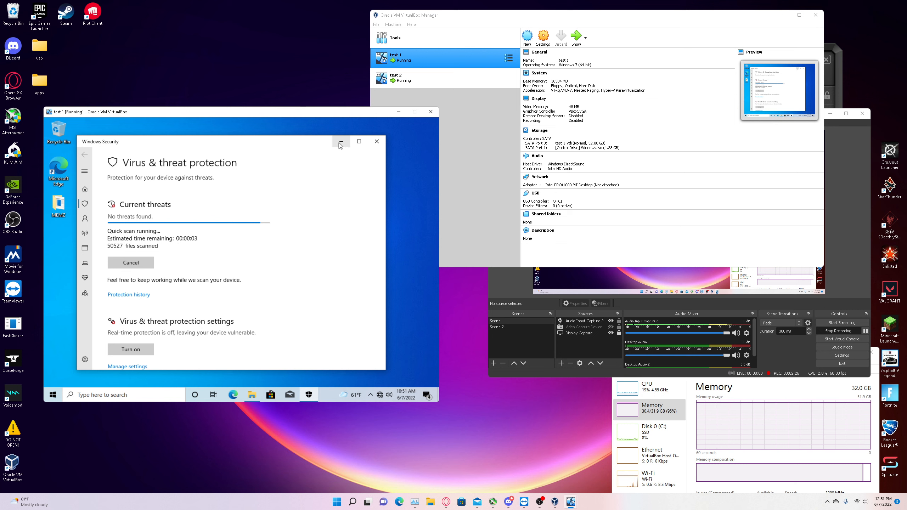
pyautogui.moveTo(275, 154)
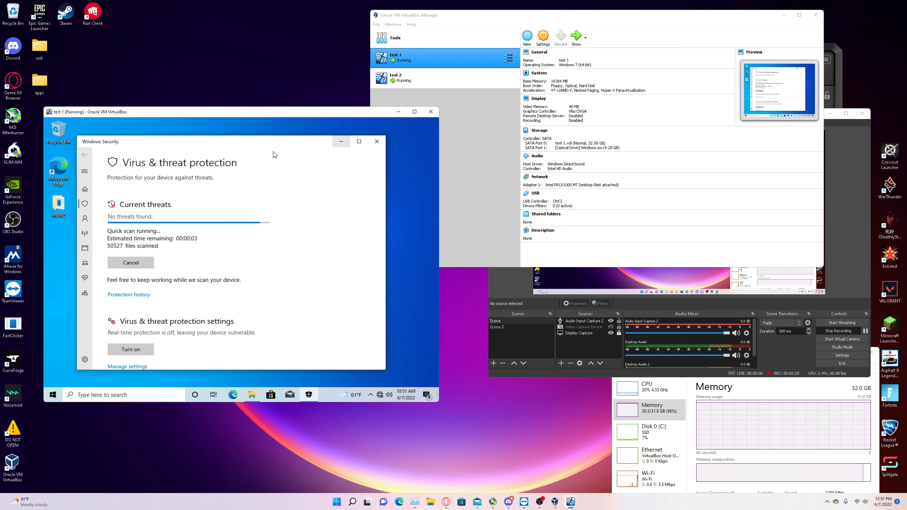
# Step: Close the Windows Security scan window, leaving the empty guest desktop
pyautogui.click(377, 141)
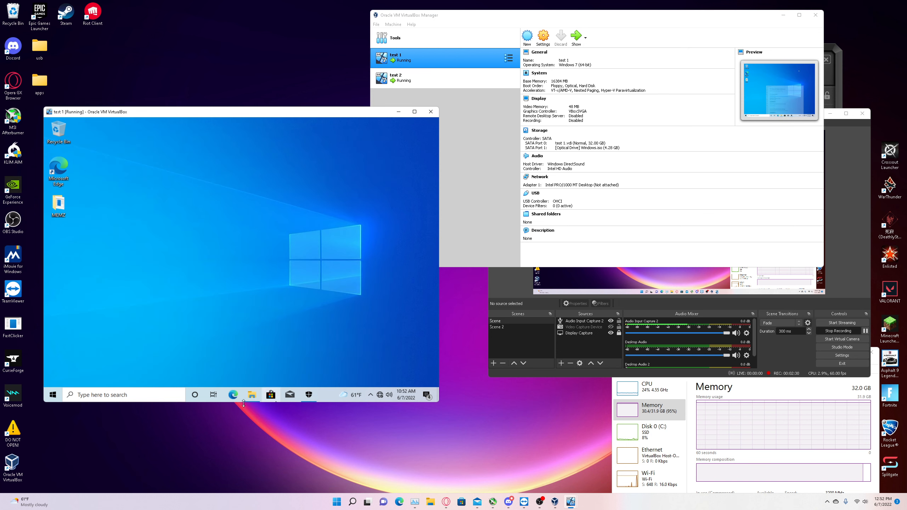
pyautogui.moveTo(333, 398)
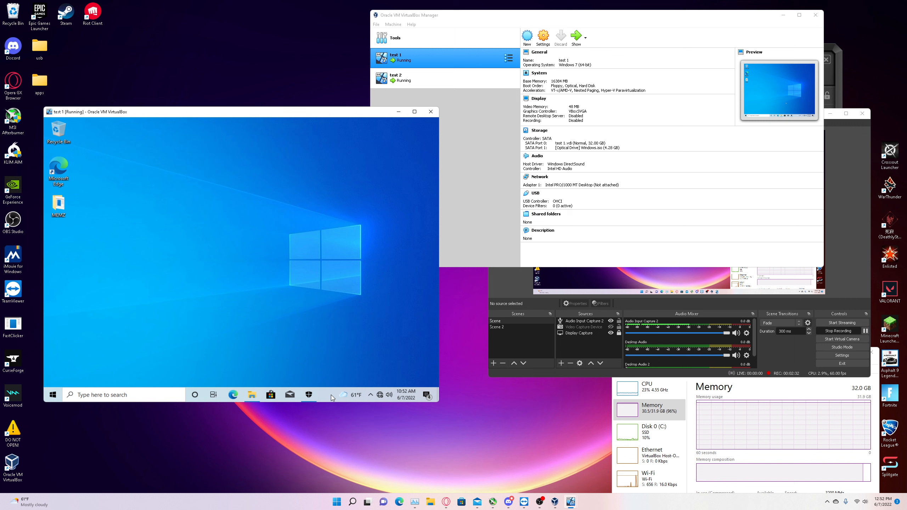
# Step: Launch Task Manager from the taskbar menu and drag its frozen window aside
pyautogui.rightClick(333, 397)
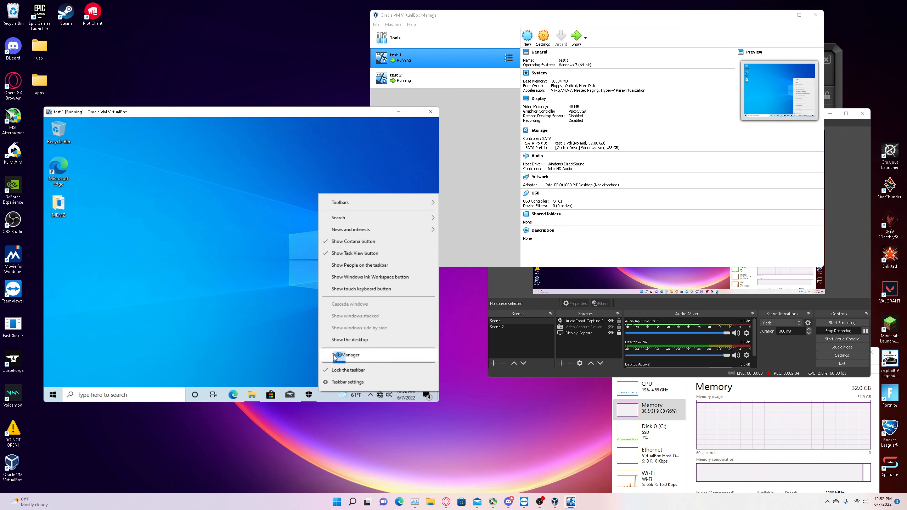
pyautogui.click(344, 354)
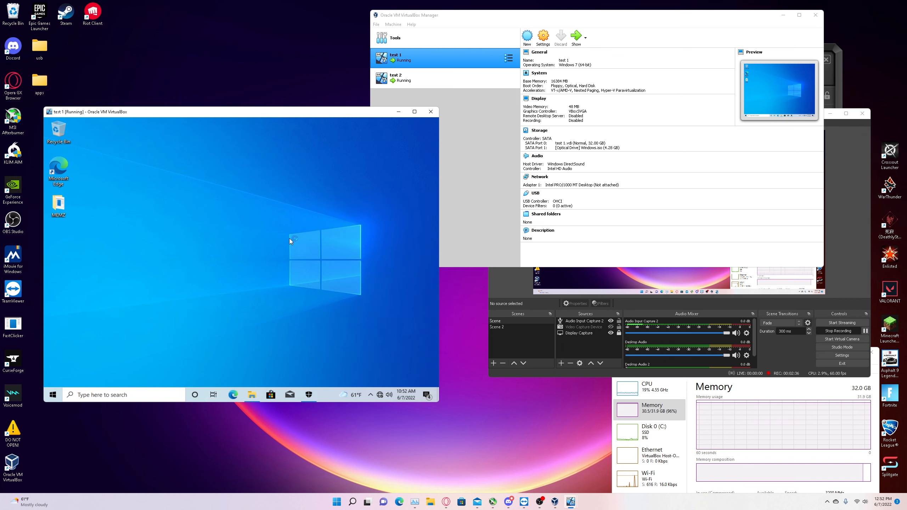
pyautogui.moveTo(294, 249)
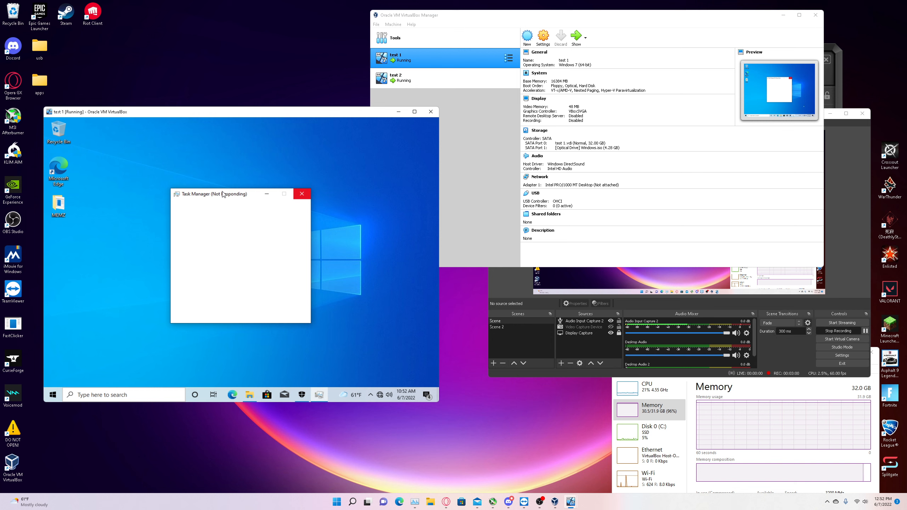
pyautogui.moveTo(222, 193); pyautogui.dragTo(219, 212)
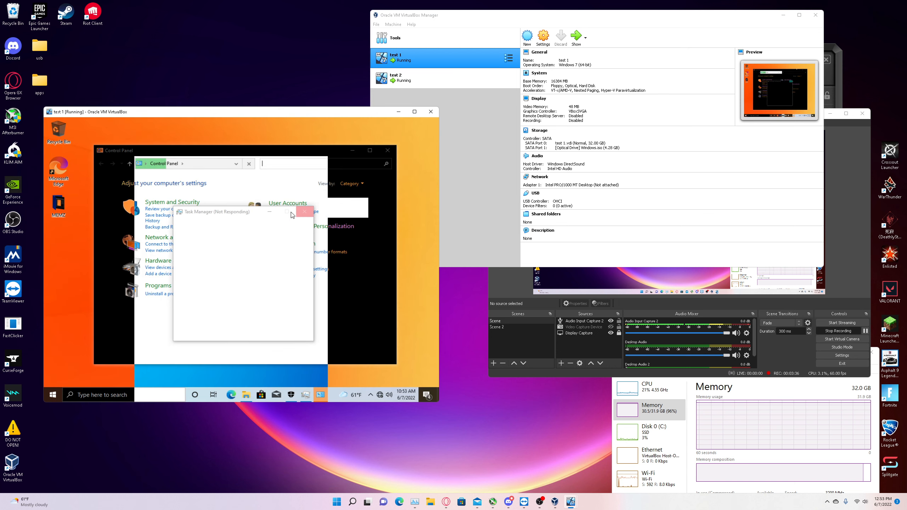
# Step: Close the frozen Task Manager and force it to end via End Process
pyautogui.click(304, 211)
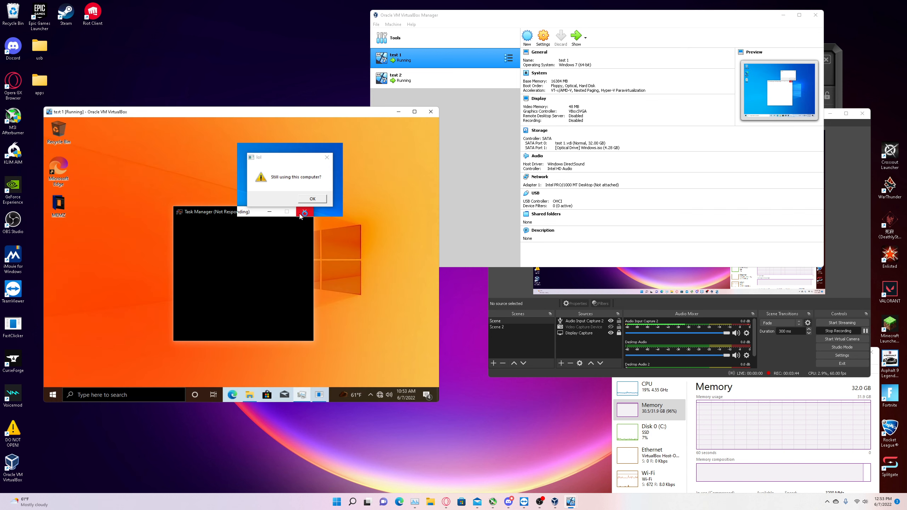
pyautogui.click(312, 198)
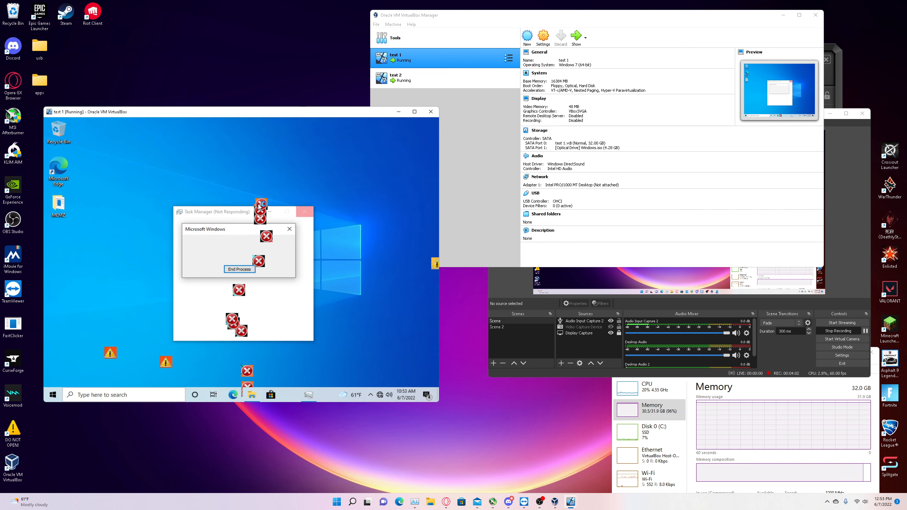
pyautogui.click(240, 269)
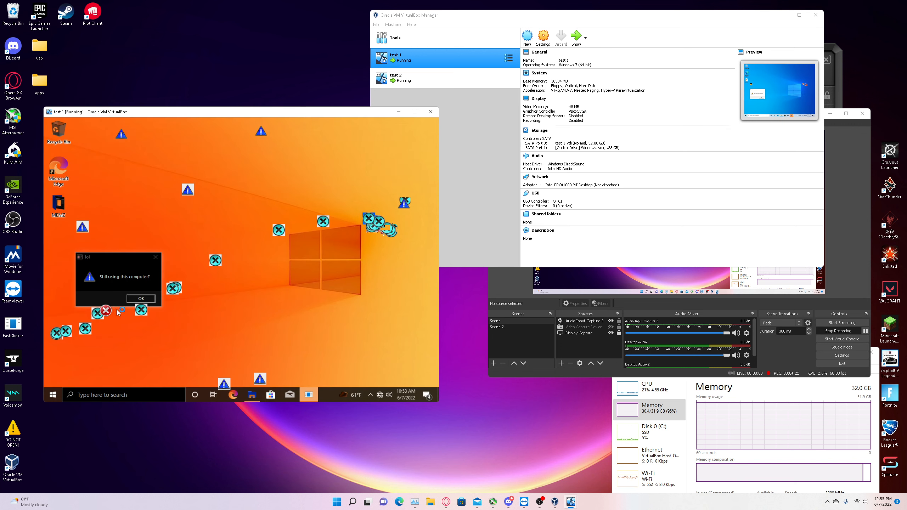
# Step: Dismiss the 'Still using this computer?' message as the tunnel effect spreads
pyautogui.click(140, 299)
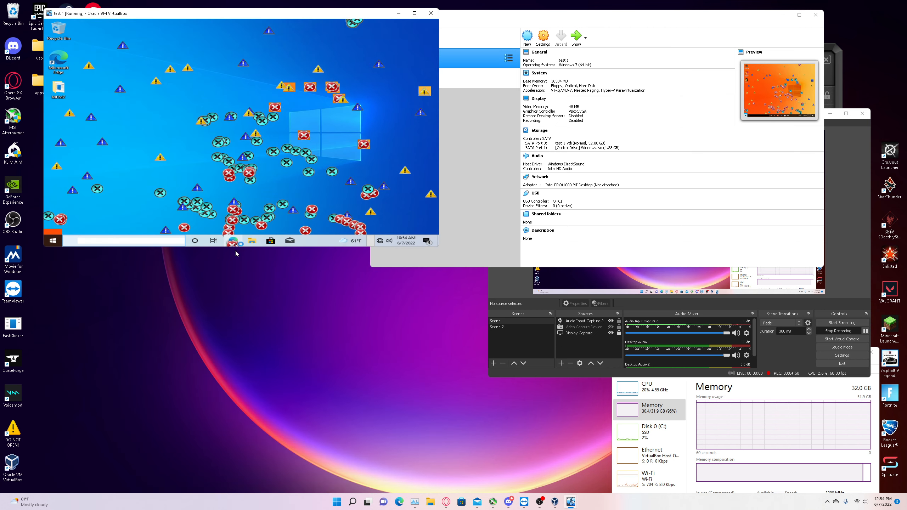
pyautogui.click(53, 241)
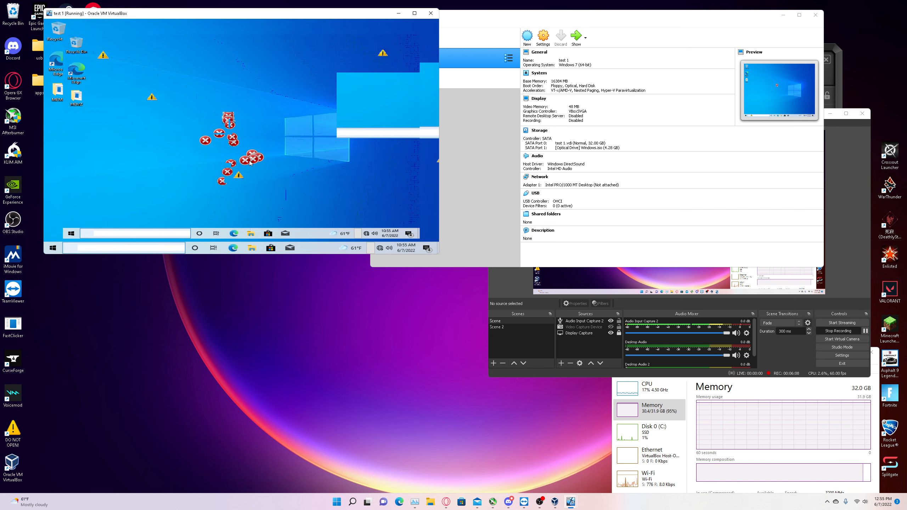
# Step: Search 'settings' from the taskbar search box, listing the Settings app
pyautogui.click(52, 248)
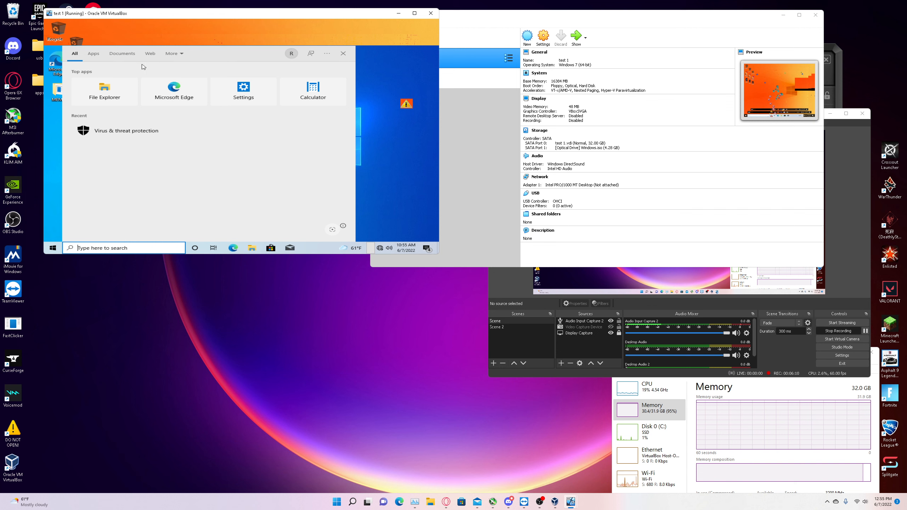
pyautogui.write('he')
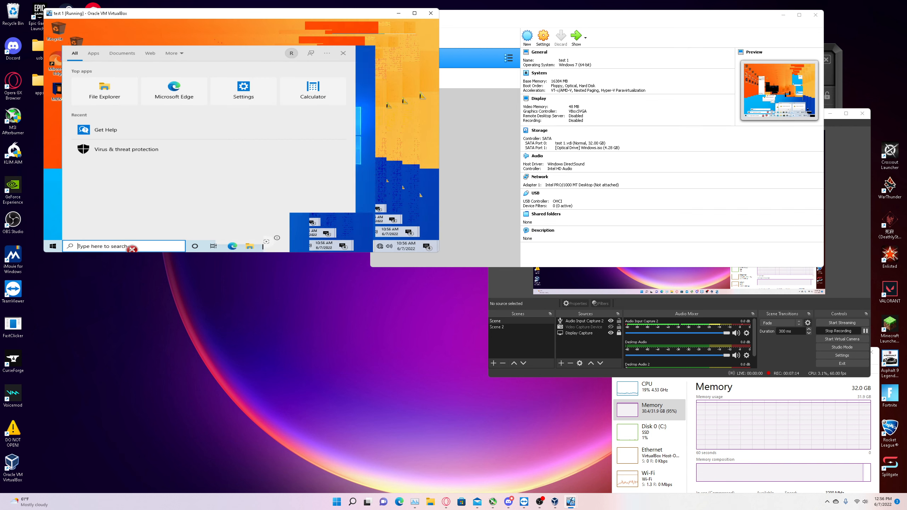
pyautogui.write('settings')
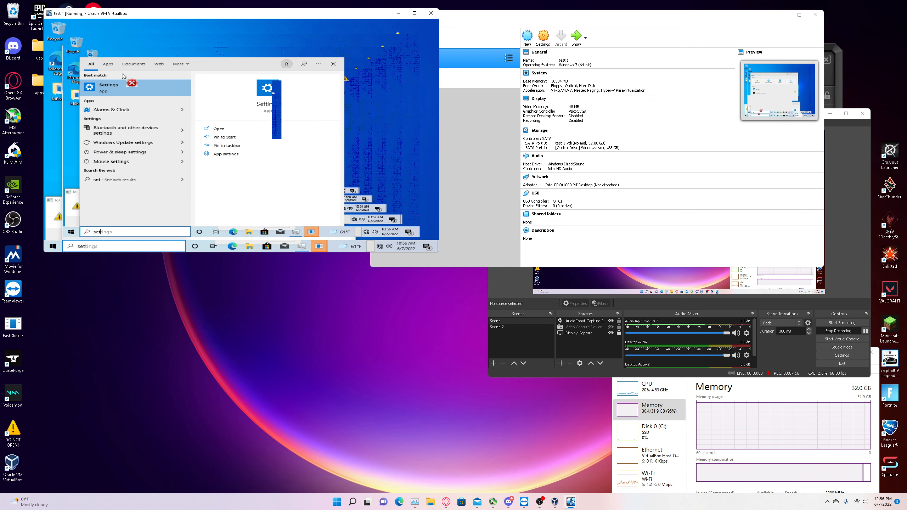
# Step: Launch Settings from search while MEMZ floods the guest screen with tunnel glitches
pyautogui.click(106, 87)
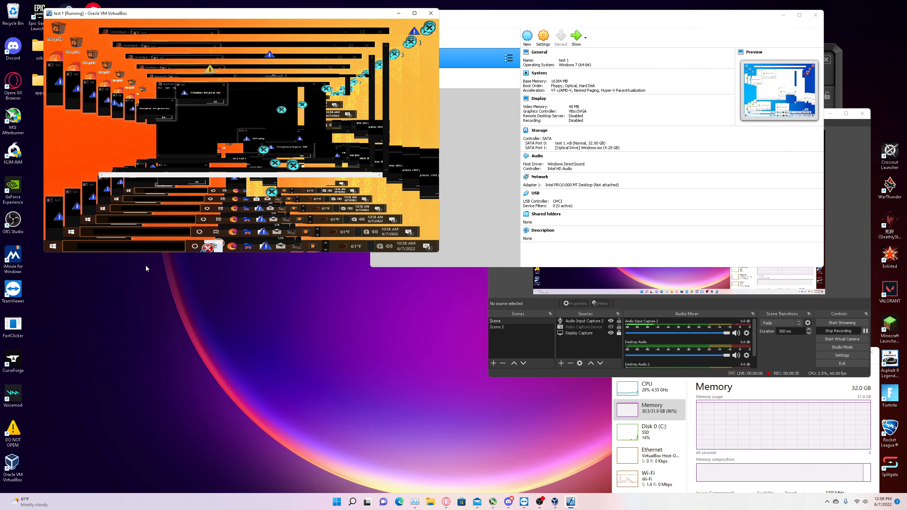
# Step: Reset the test 1 VM so it boots the ISO into the Windows Setup language screen
pyautogui.click(53, 246)
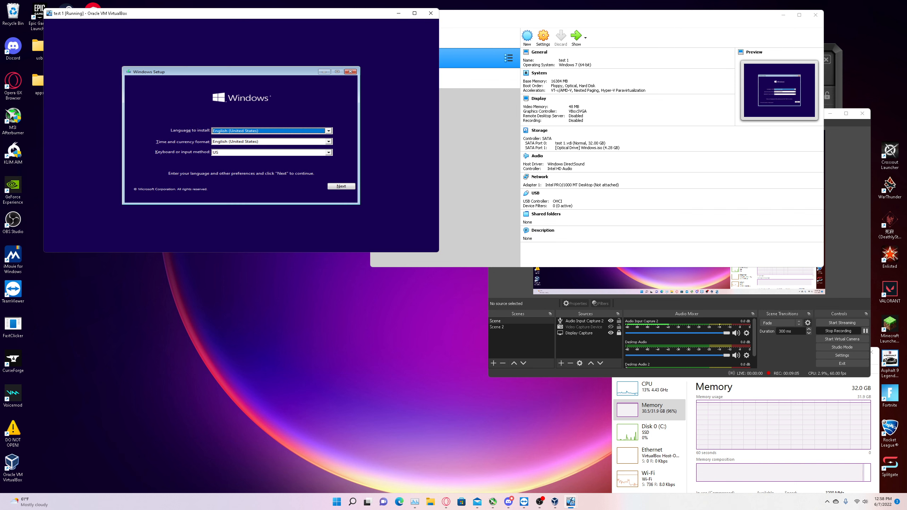
pyautogui.moveTo(434, 231)
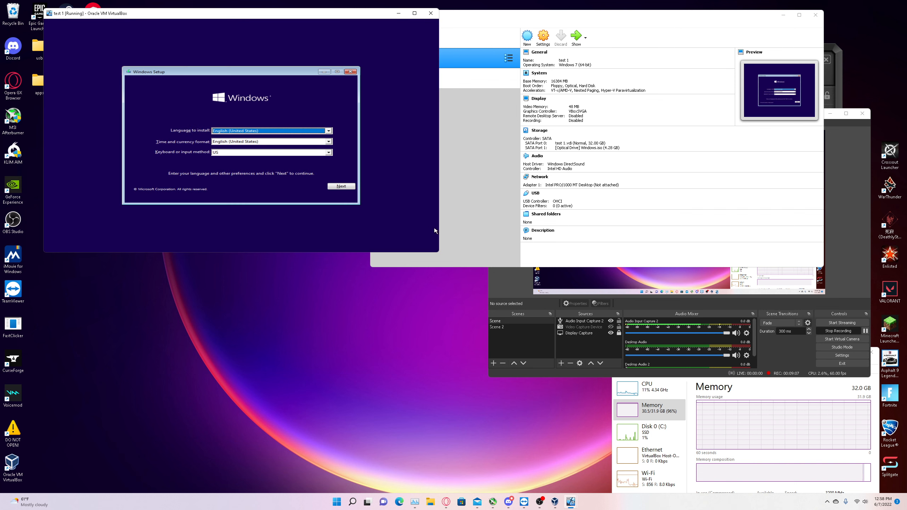